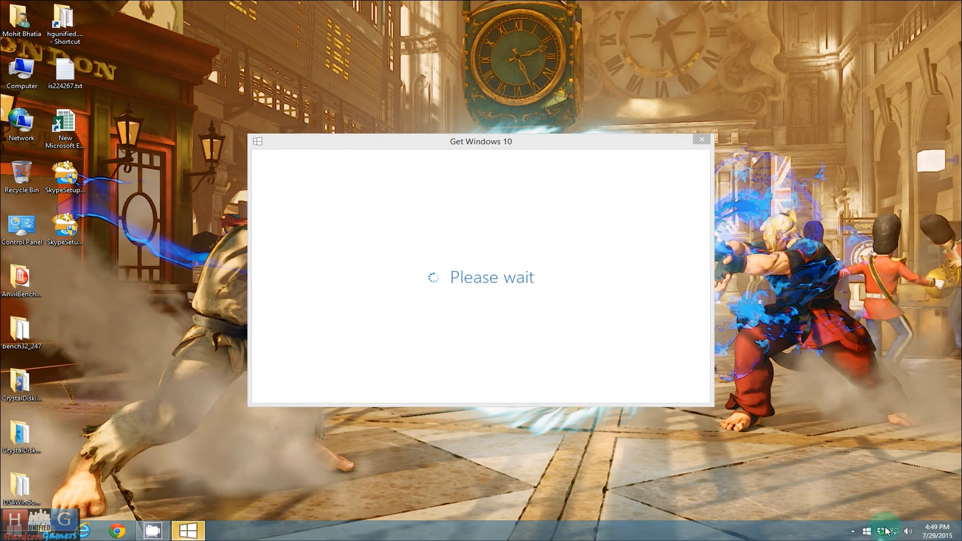
pyautogui.moveTo(880, 531)
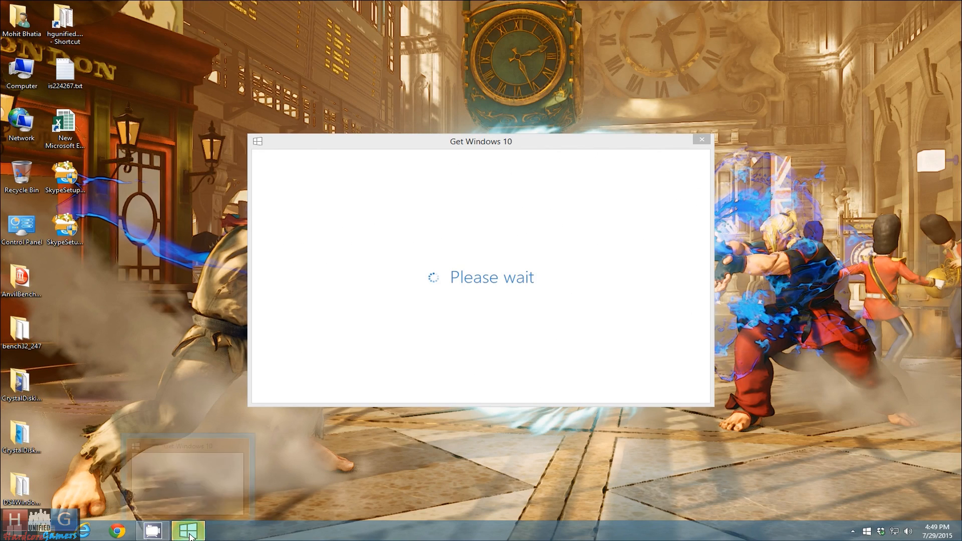
pyautogui.moveTo(189, 530)
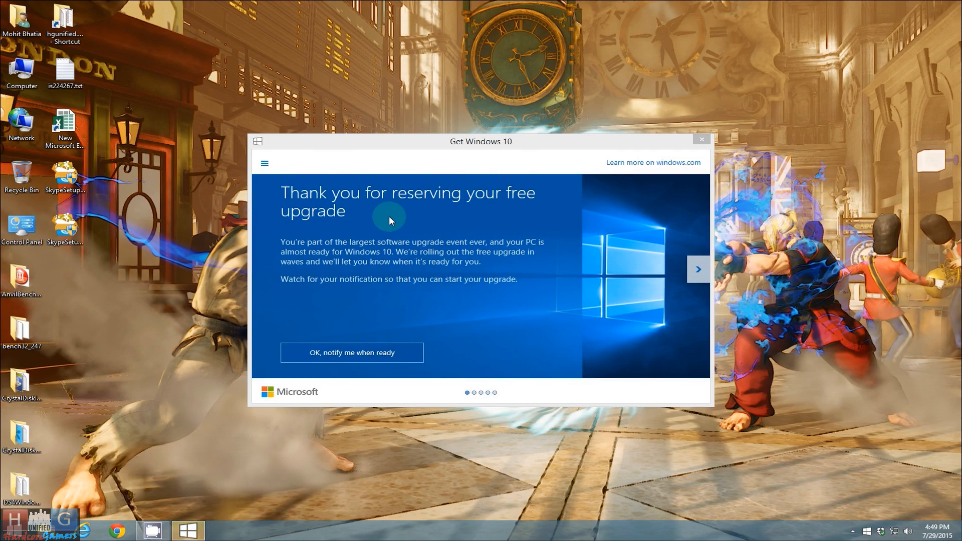
pyautogui.moveTo(701, 140)
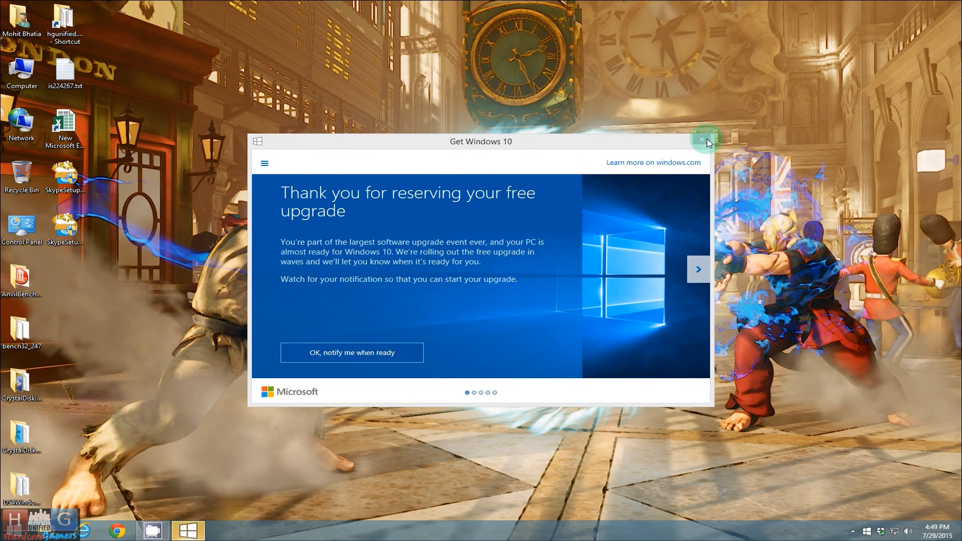
# - Close the Get Windows 10 reservation window, leaving the desktop with Computer selected
pyautogui.click(702, 141)
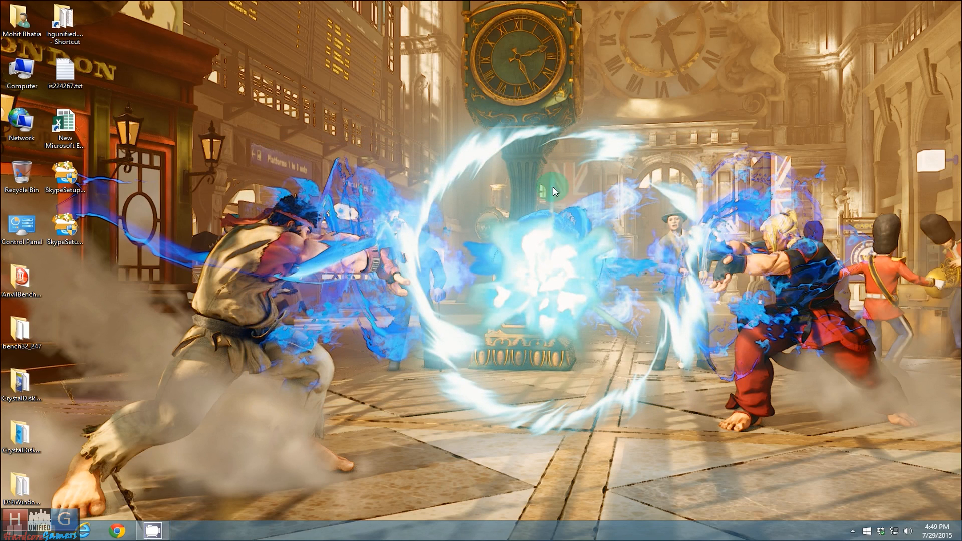
pyautogui.click(21, 73)
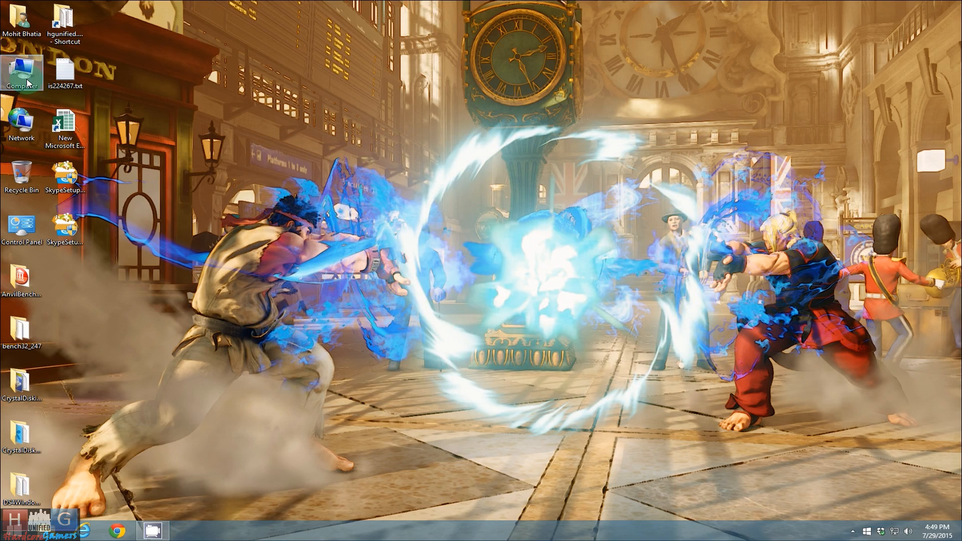
# - Navigate from Computer to c:\windows\SoftwareDistribution\Download via the address bar
pyautogui.doubleClick(21, 72)
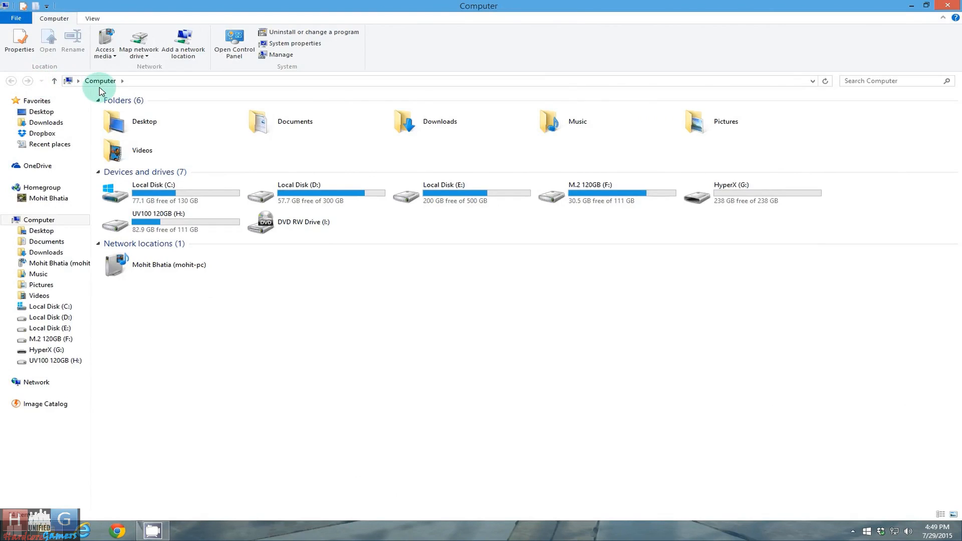
pyautogui.moveTo(214, 83)
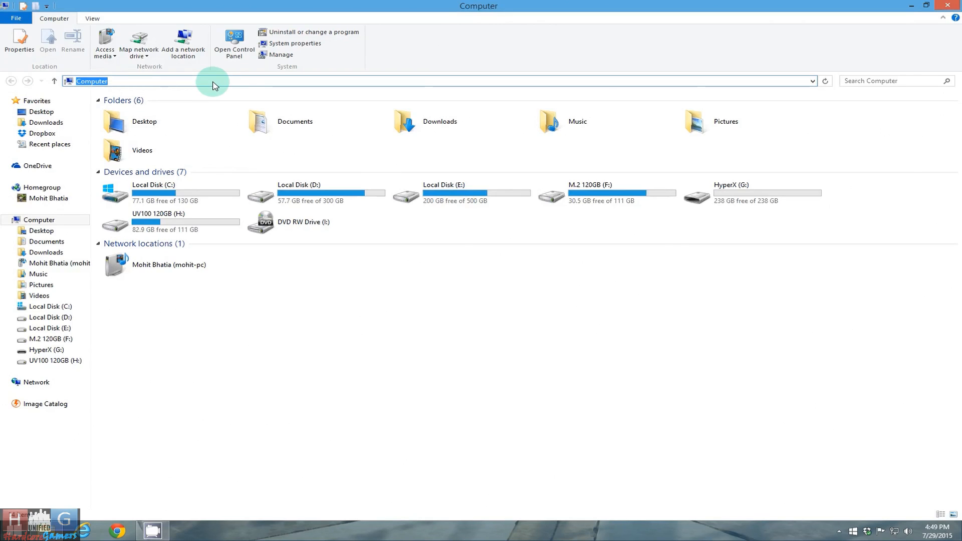
pyautogui.write('c')
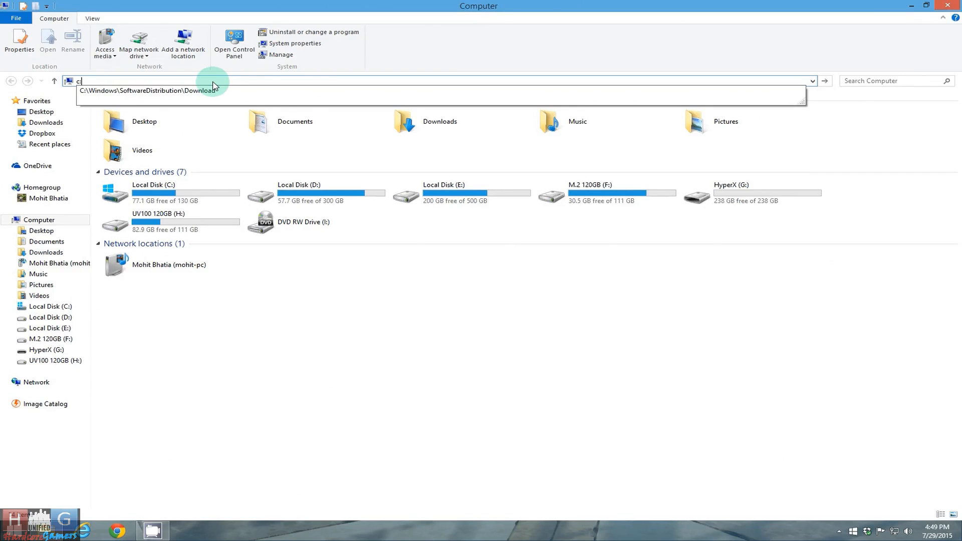
pyautogui.write(':\\')
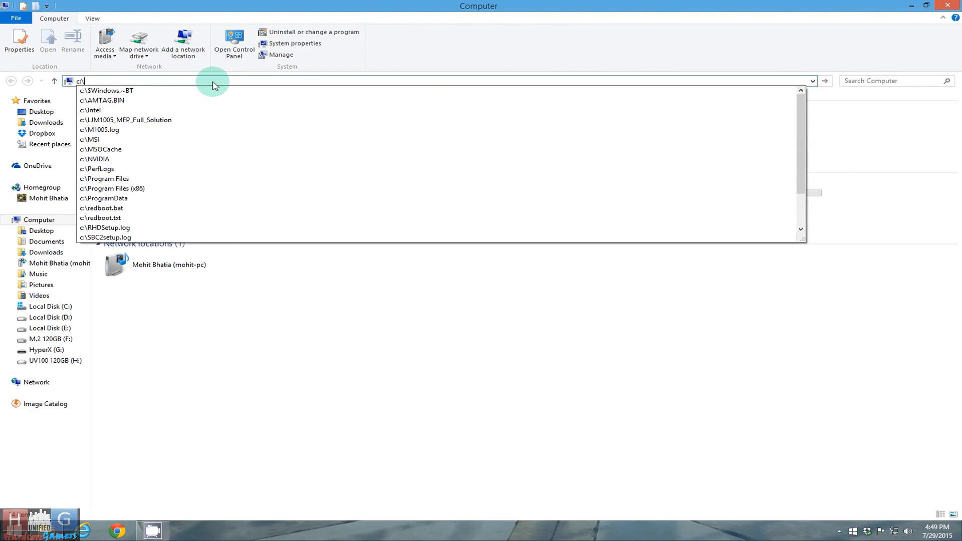
pyautogui.write('windows')
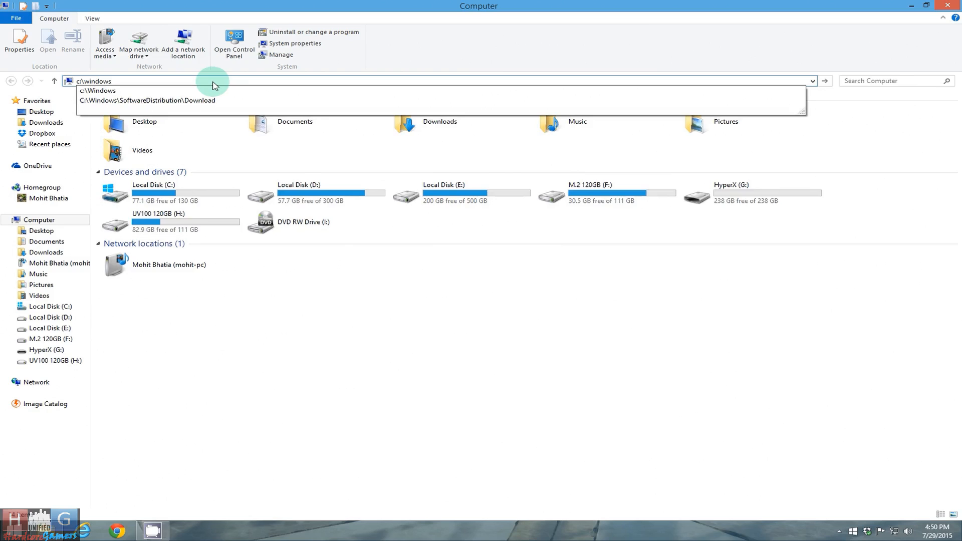
pyautogui.write('\\sof')
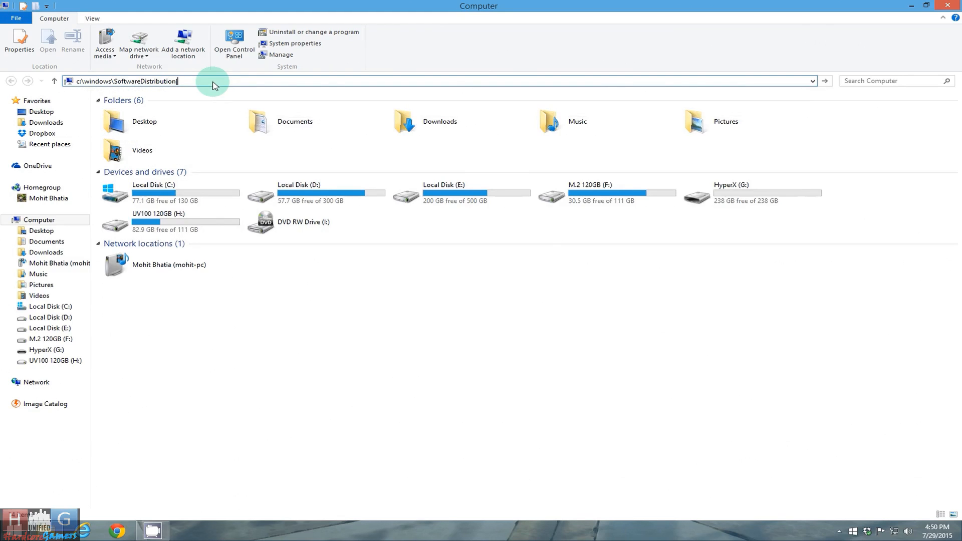
pyautogui.write('\\Dow')
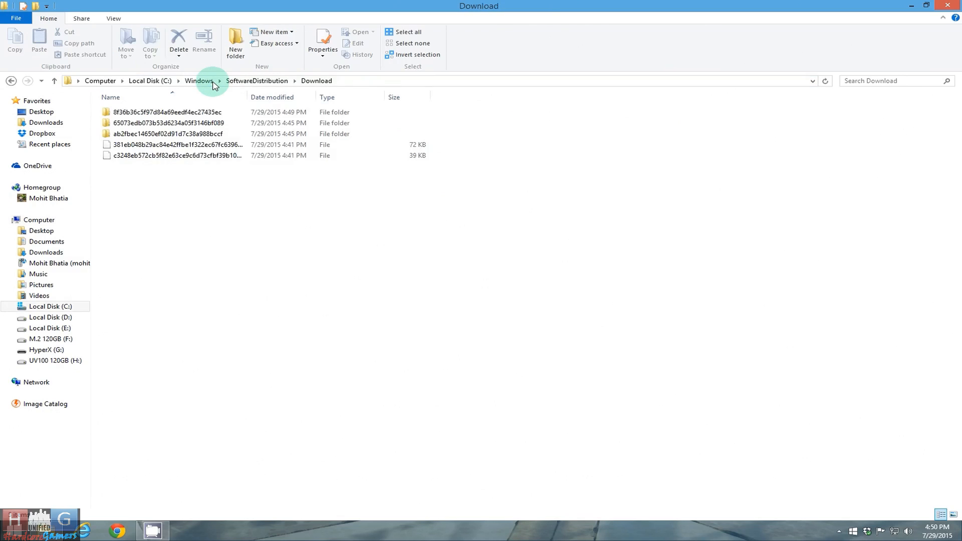
pyautogui.moveTo(249, 246)
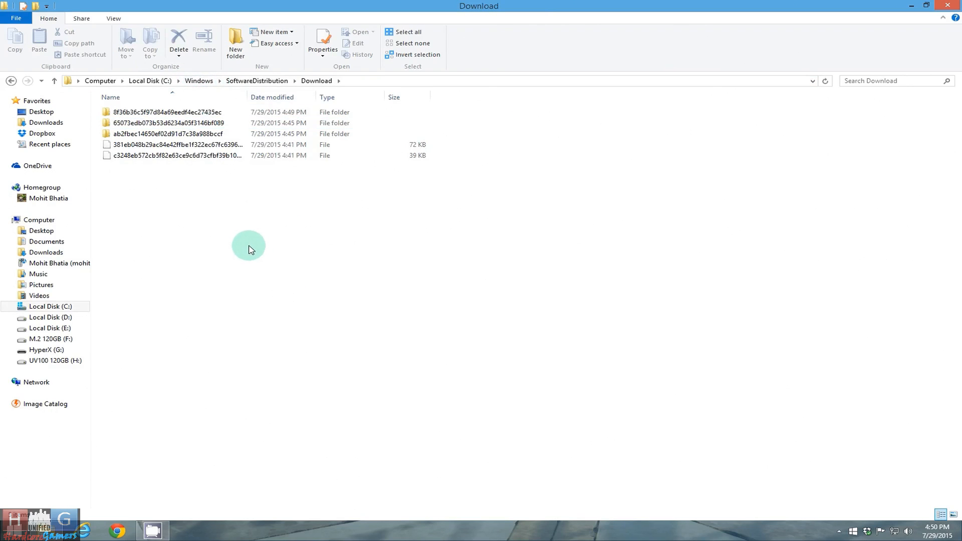
# - Delete every folder and file in the Download folder, granting administrator permission for all items
pyautogui.click(408, 31)
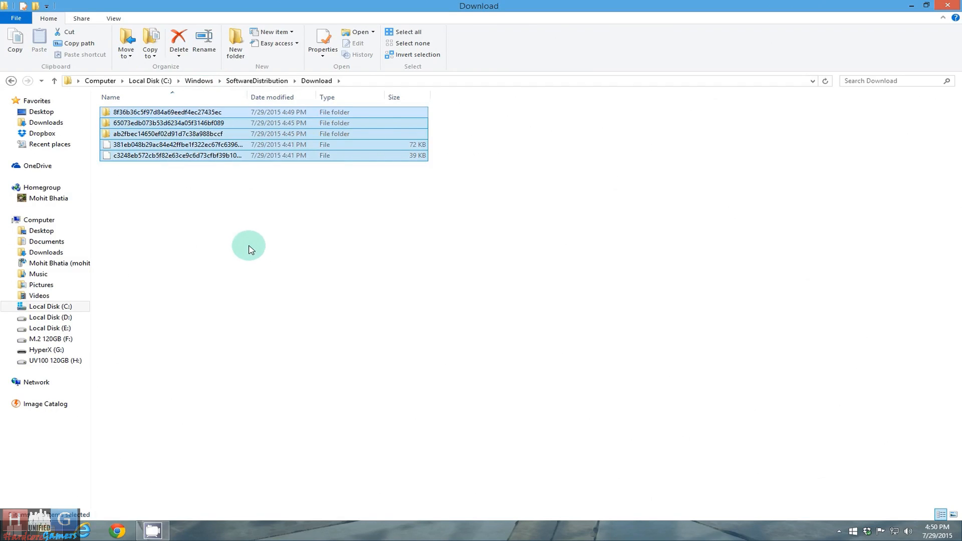
pyautogui.click(179, 40)
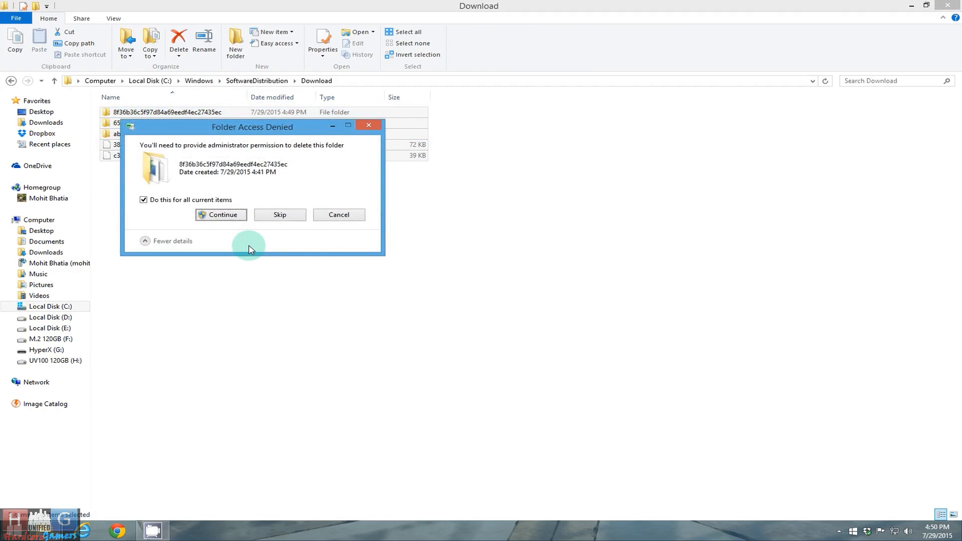
pyautogui.click(221, 215)
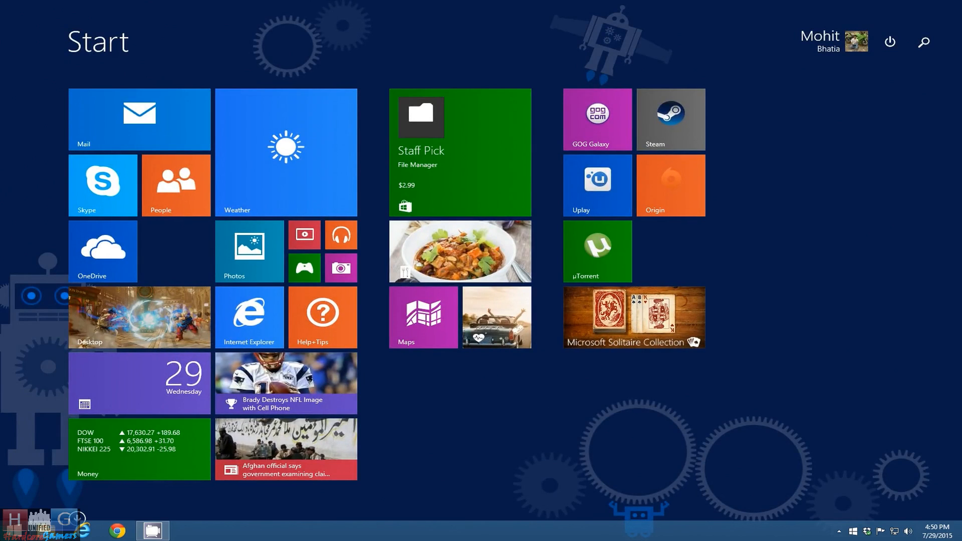
# - Search the Start screen for cmd and launch Command Prompt as administrator
pyautogui.write('window')
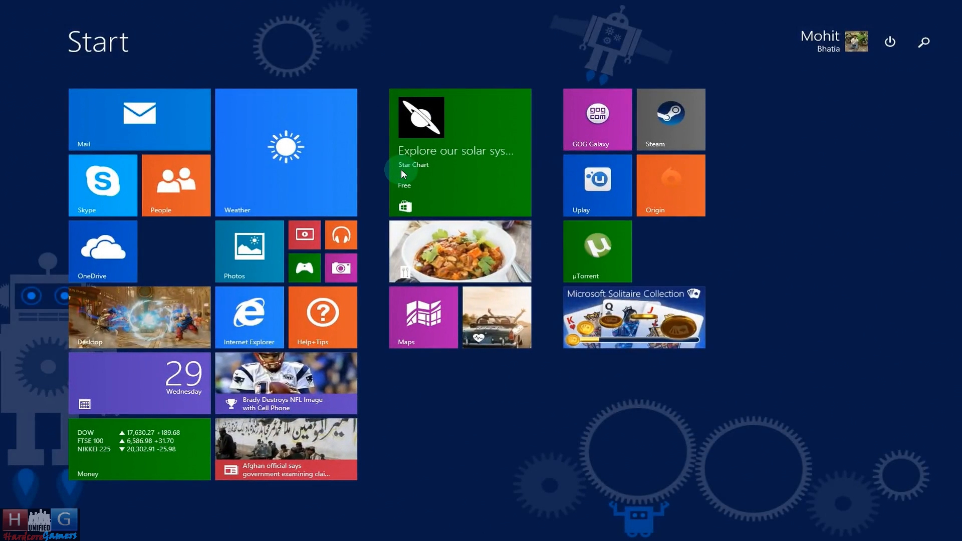
pyautogui.write('cmd')
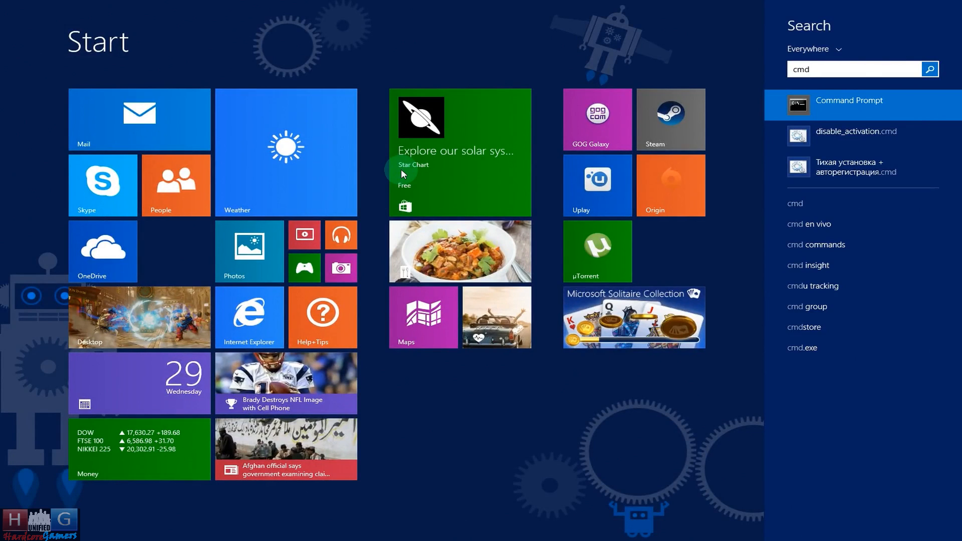
pyautogui.click(850, 100)
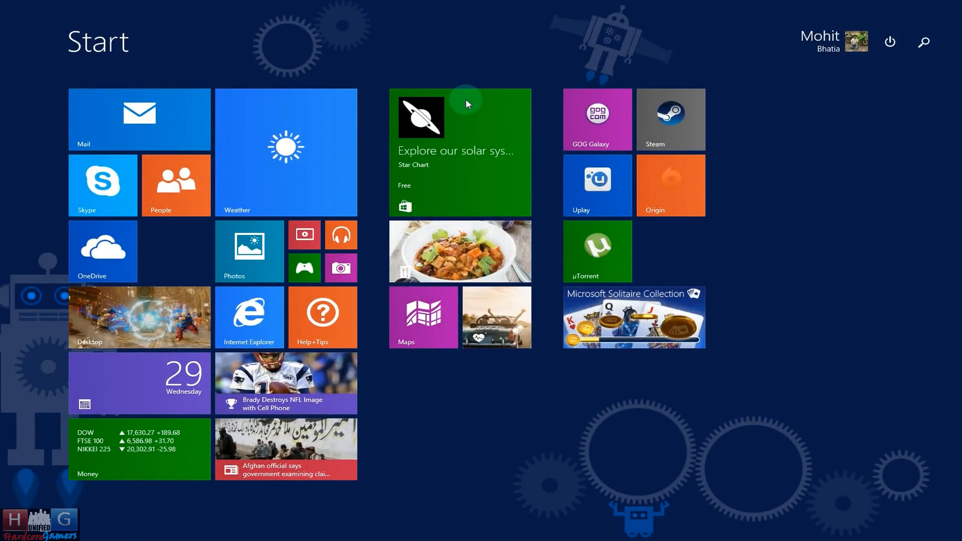
pyautogui.write('cmd')
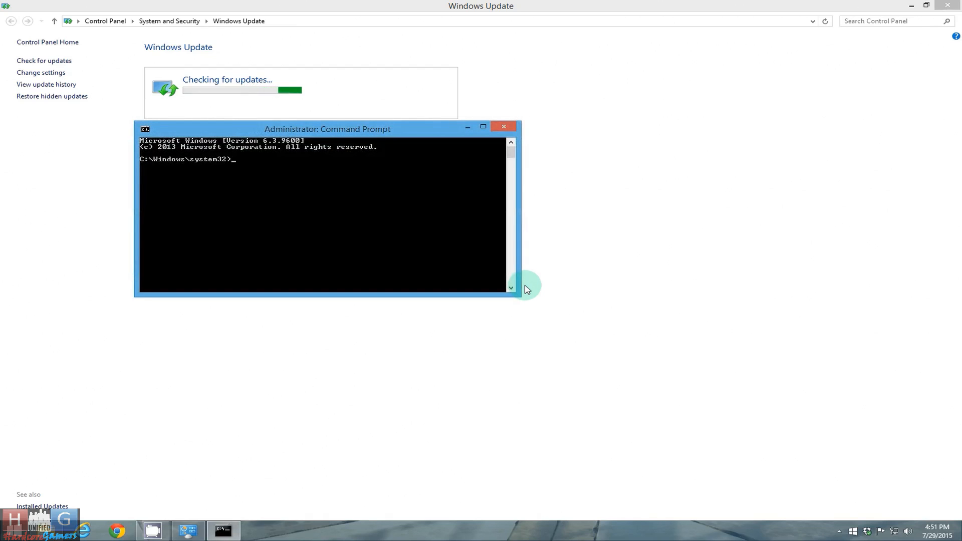
# - Run wuauclt.exe \updatenow (backslash) in the admin Command Prompt
pyautogui.write('wu')
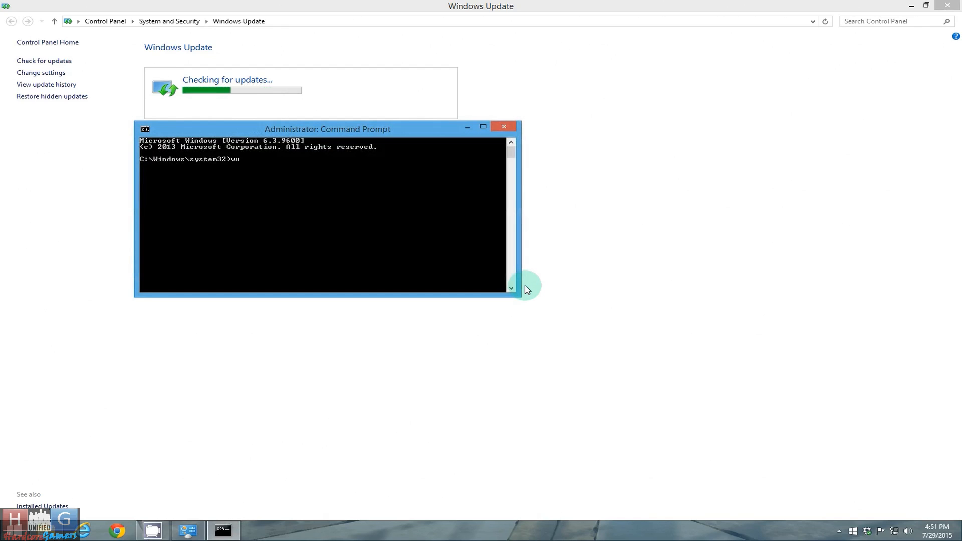
pyautogui.write('auc')
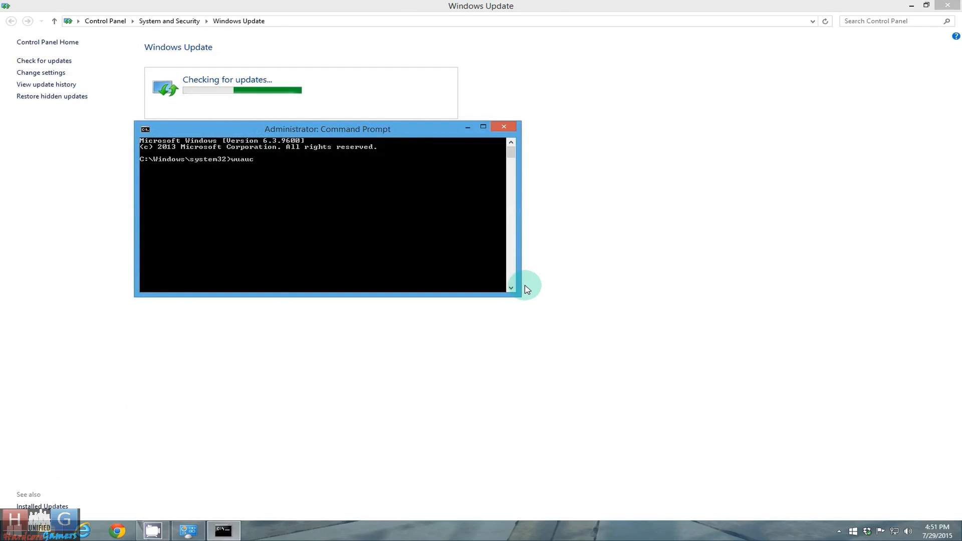
pyautogui.write('lt.exe \\')
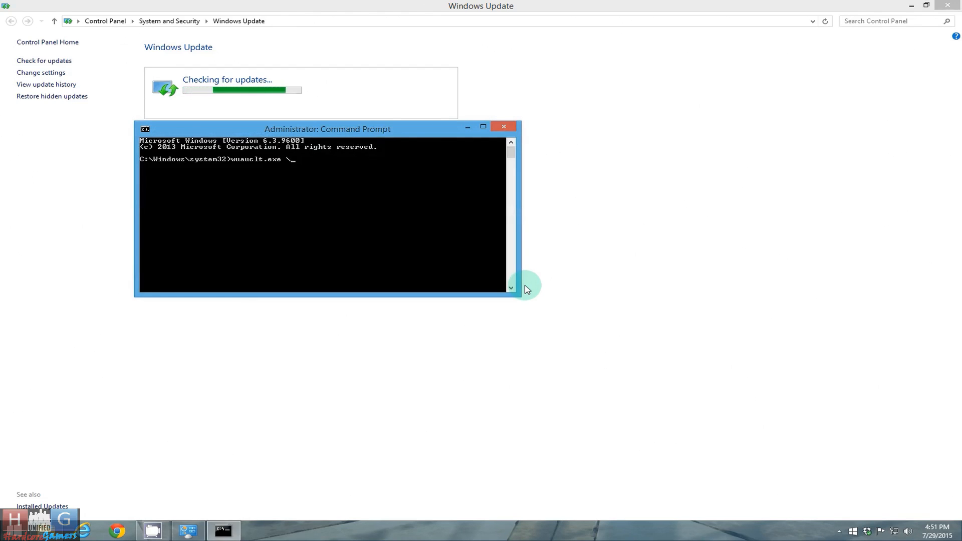
pyautogui.write('updatenow')
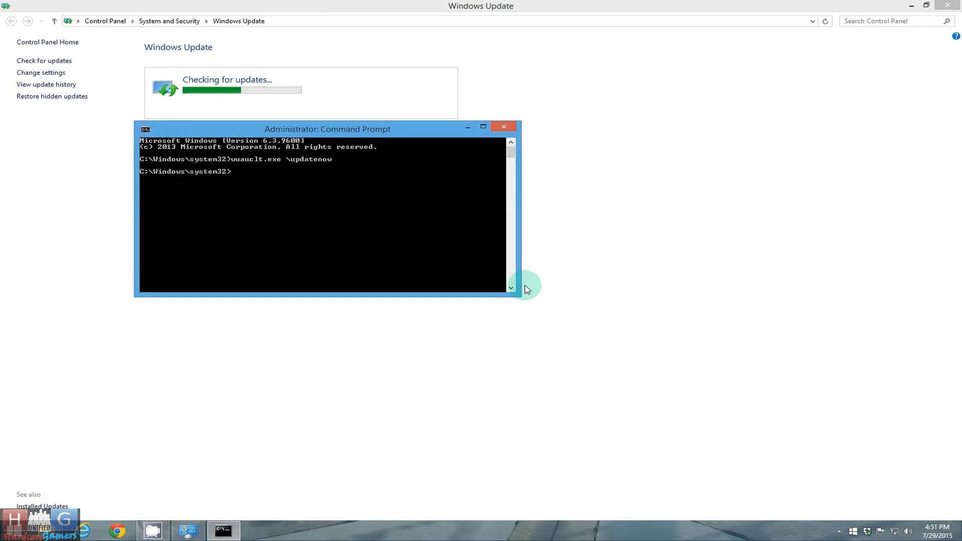
pyautogui.moveTo(498, 396)
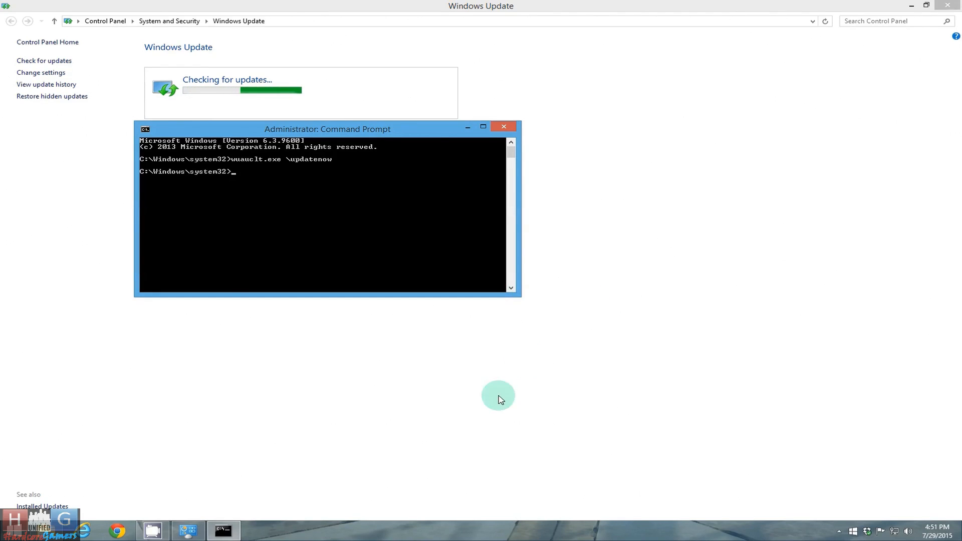
# - Rerun wuauclt.exe /updatenow with a forward slash so Windows 10 begins downloading
pyautogui.click(839, 531)
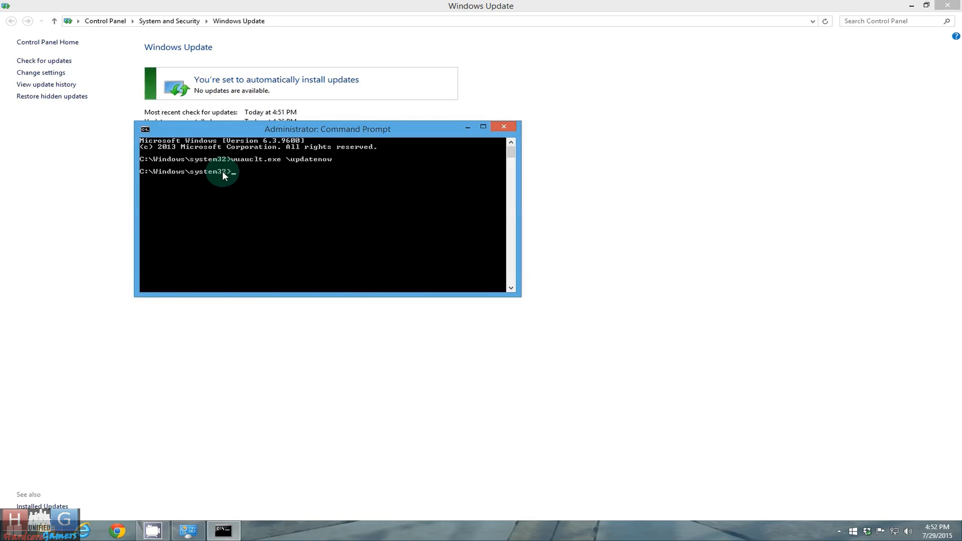
pyautogui.write('wu')
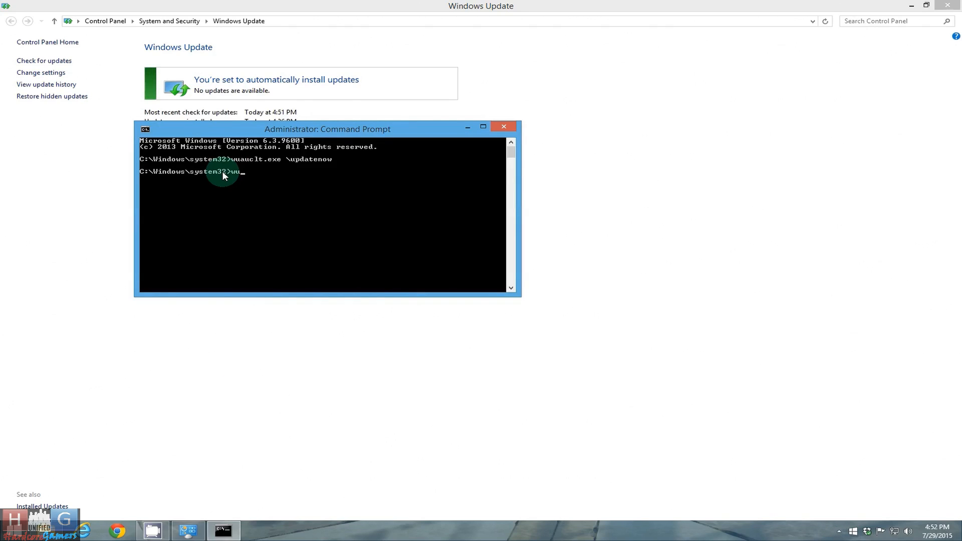
pyautogui.write('uauclt.e')
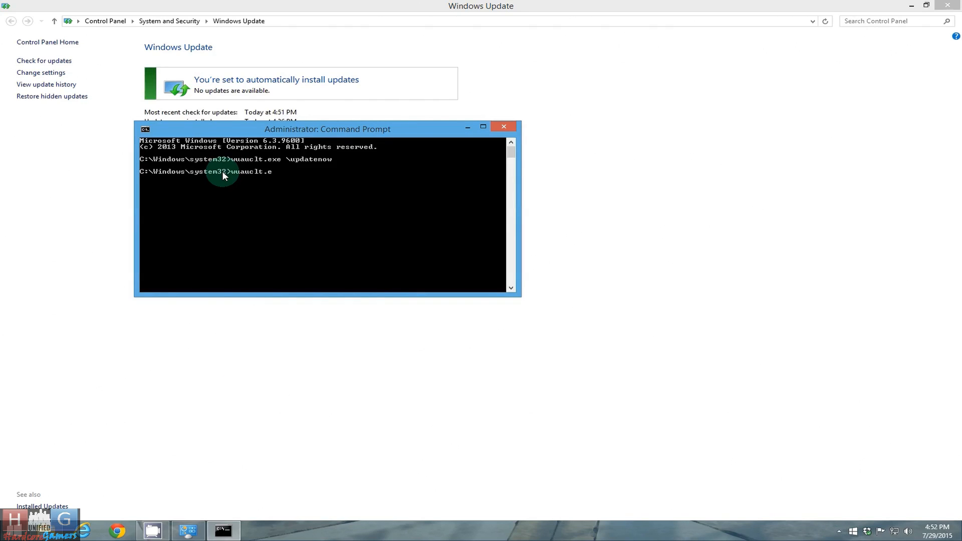
pyautogui.write('xe')
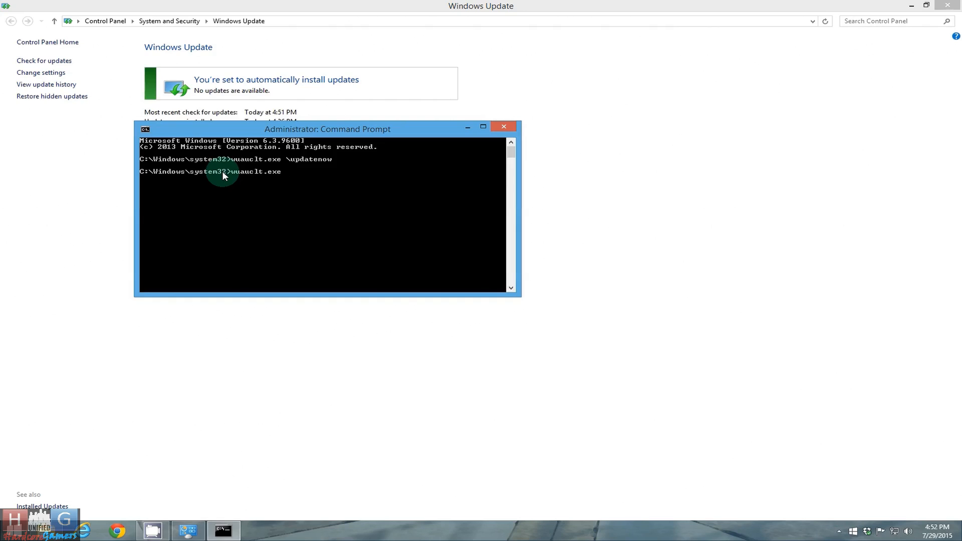
pyautogui.write('/updateno')
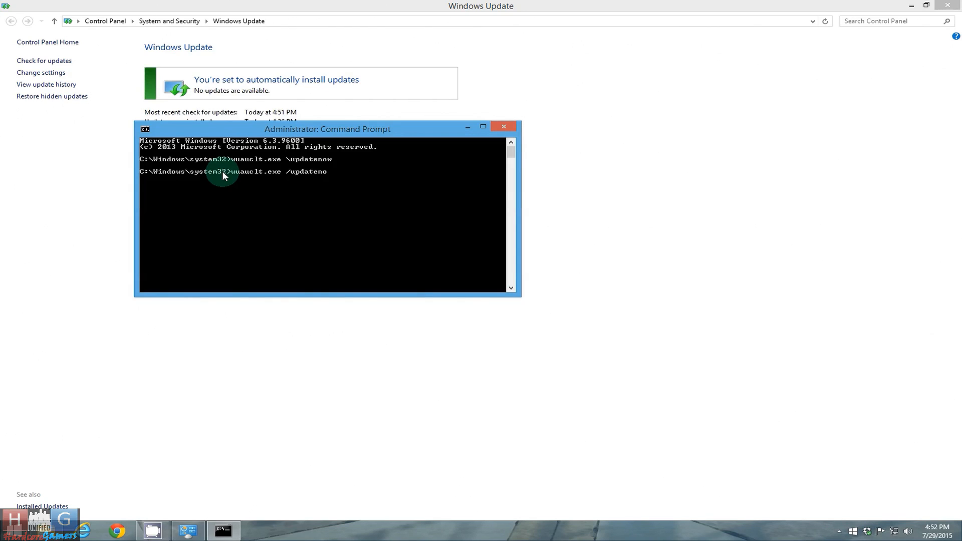
pyautogui.write('w')
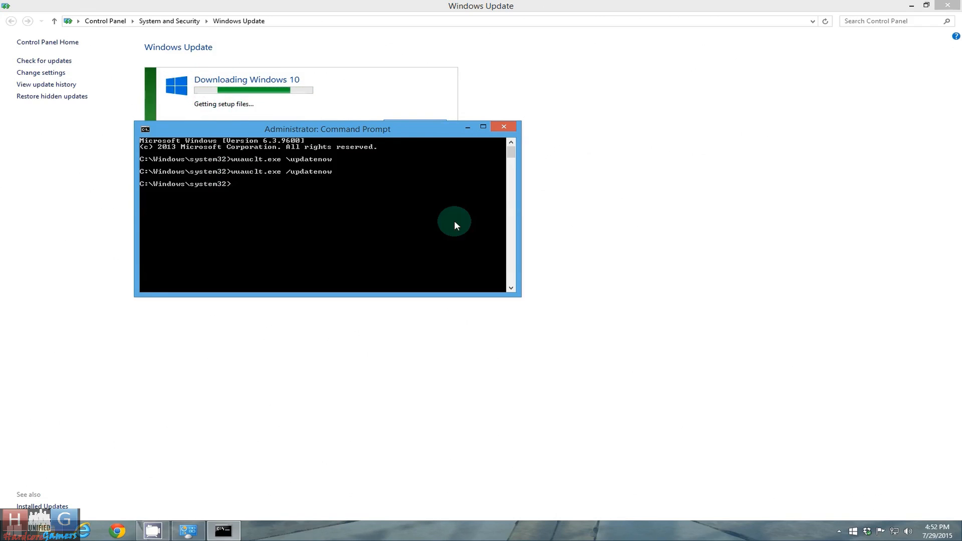
pyautogui.moveTo(679, 355)
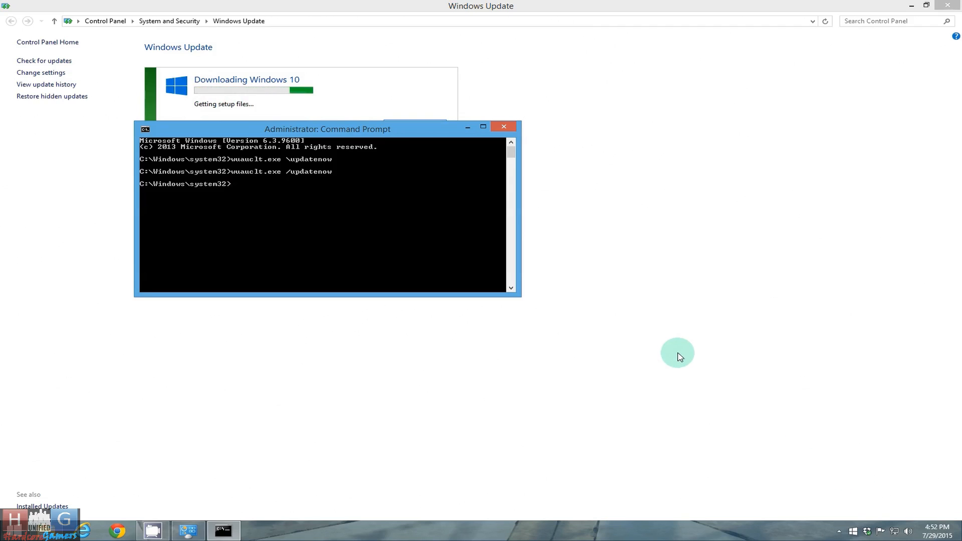